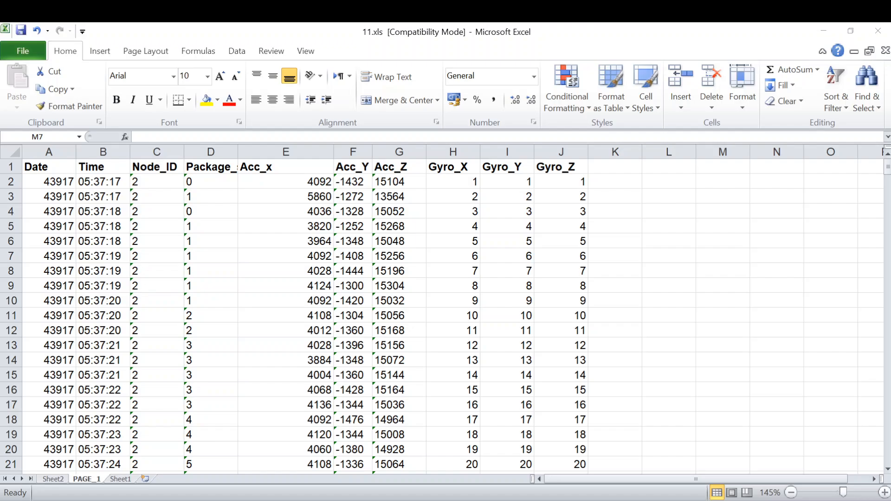
{"action": "mouse_move", "coordinate": [372, 299]}
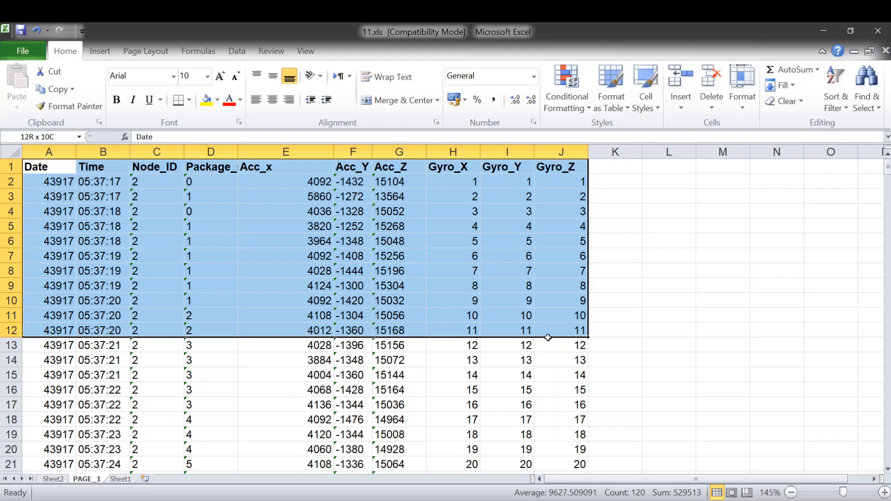
Deselect the data block and switch to the Data ribbon, where only Solver appears
{"action": "left_click", "coordinate": [615, 404]}
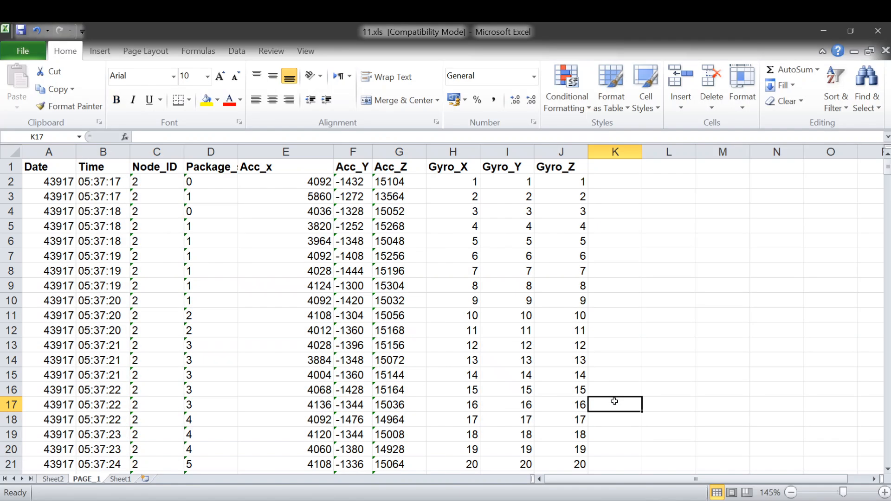
{"action": "mouse_move", "coordinate": [598, 401]}
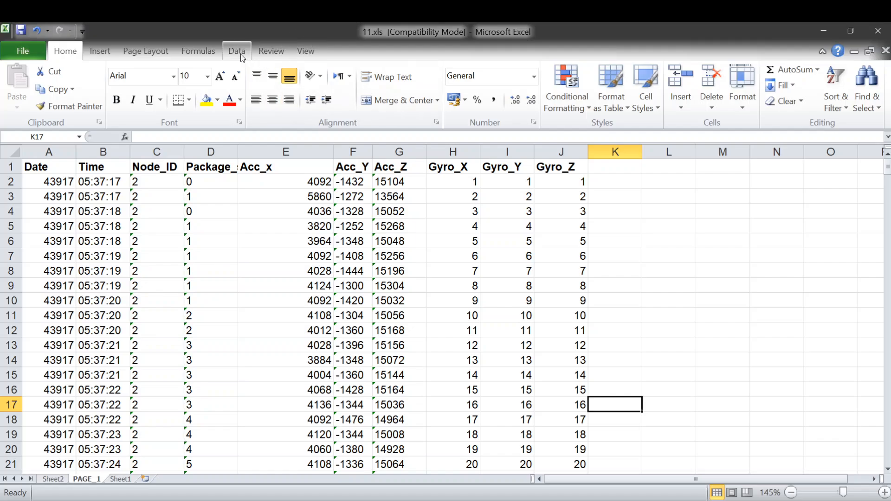
{"action": "left_click", "coordinate": [236, 52]}
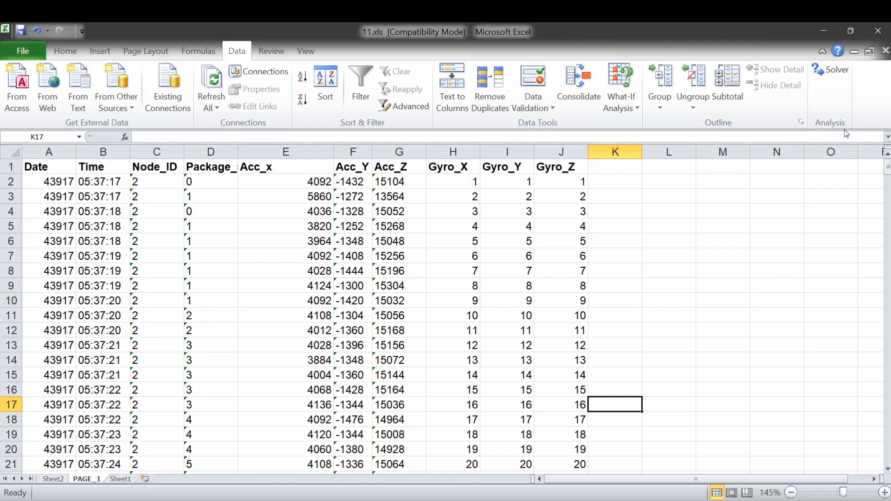
{"action": "mouse_move", "coordinate": [536, 151]}
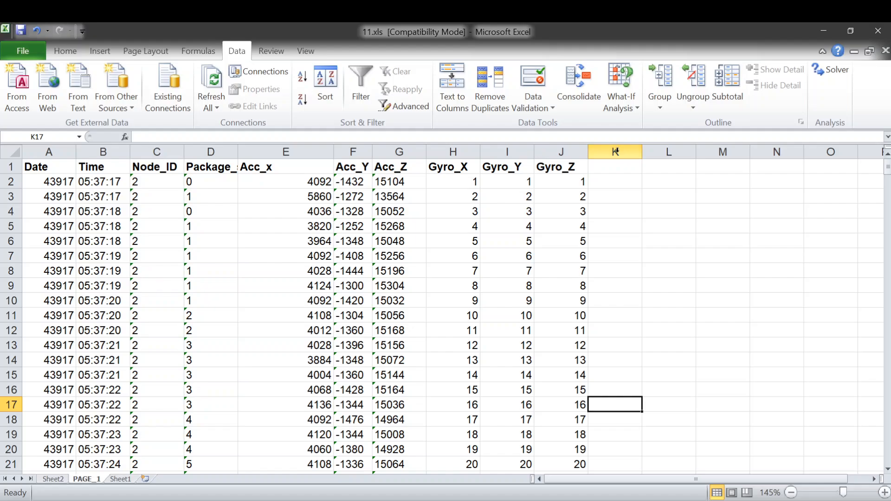
Open Excel Options, go to Add-Ins, and bring up the Excel Add-ins list
{"action": "left_click", "coordinate": [22, 51]}
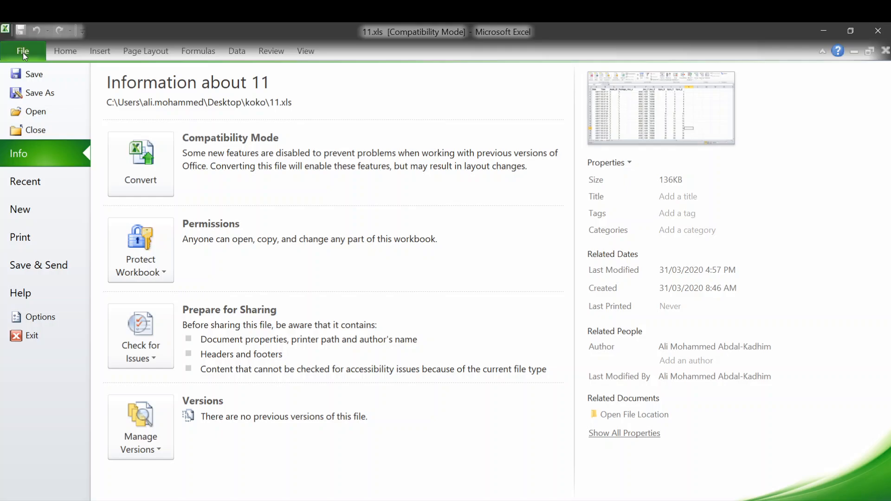
{"action": "mouse_move", "coordinate": [55, 322]}
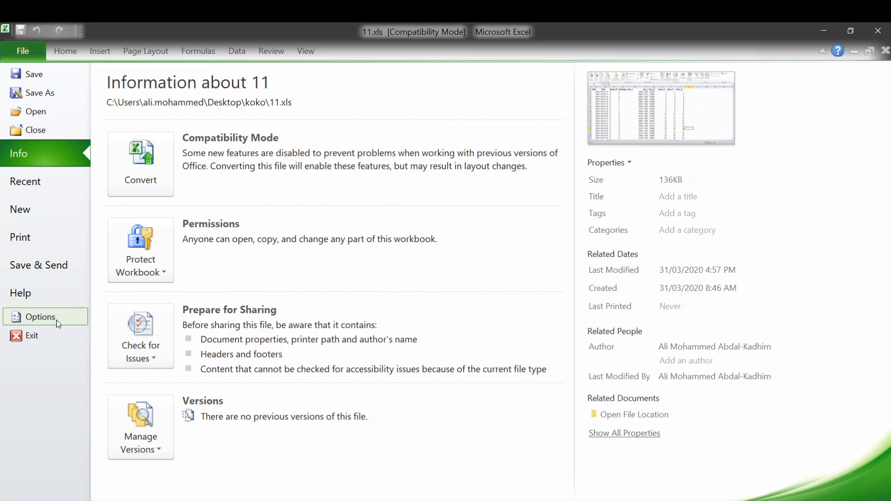
{"action": "left_click", "coordinate": [40, 317]}
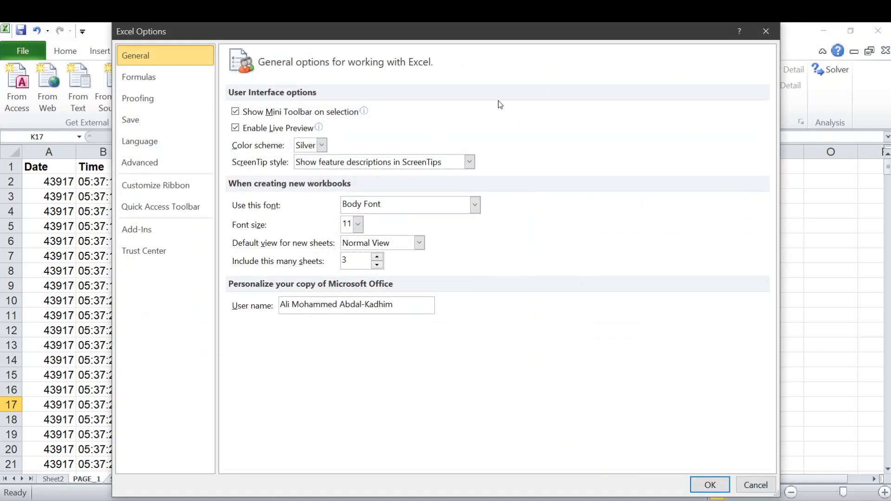
{"action": "mouse_move", "coordinate": [136, 228]}
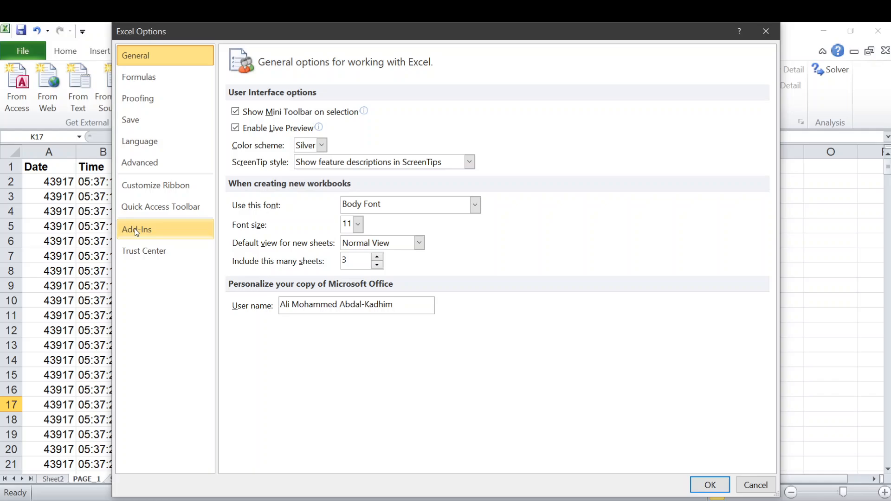
{"action": "left_click", "coordinate": [137, 229]}
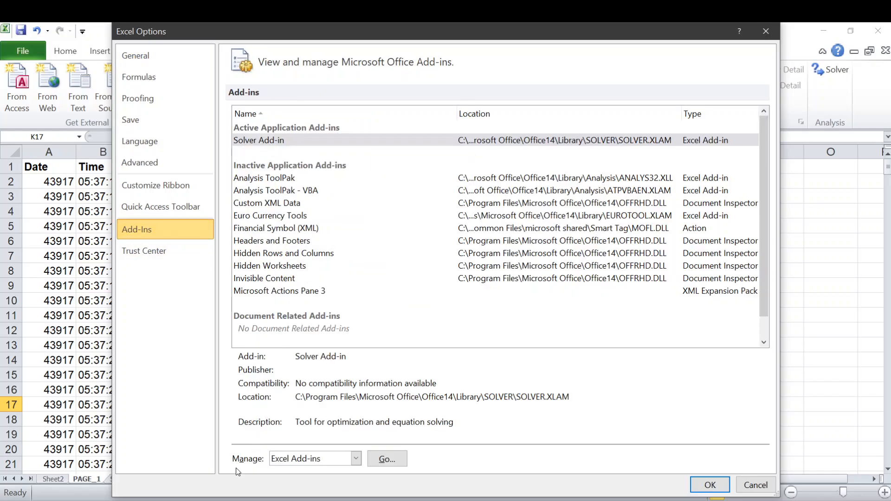
{"action": "mouse_move", "coordinate": [259, 469]}
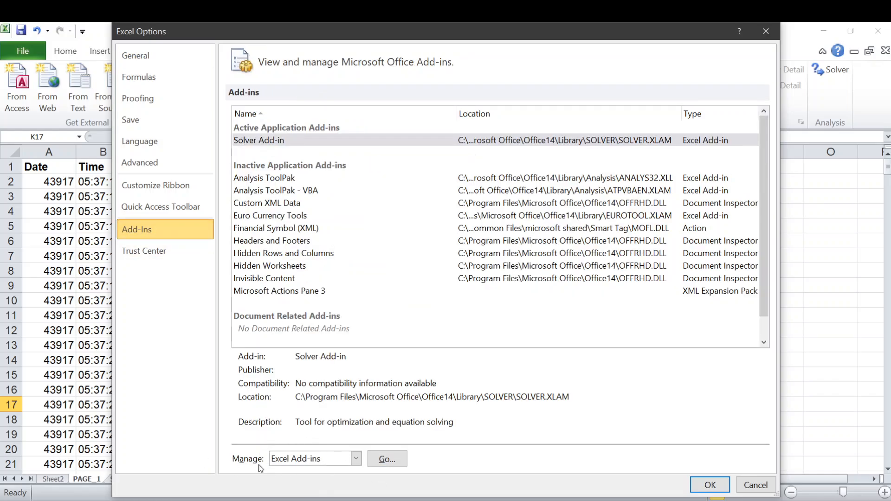
{"action": "left_click", "coordinate": [357, 458]}
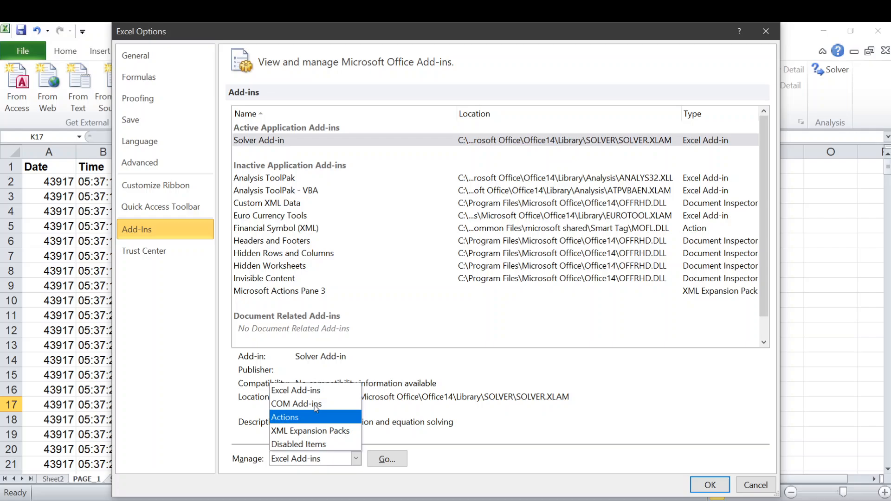
{"action": "left_click", "coordinate": [296, 390]}
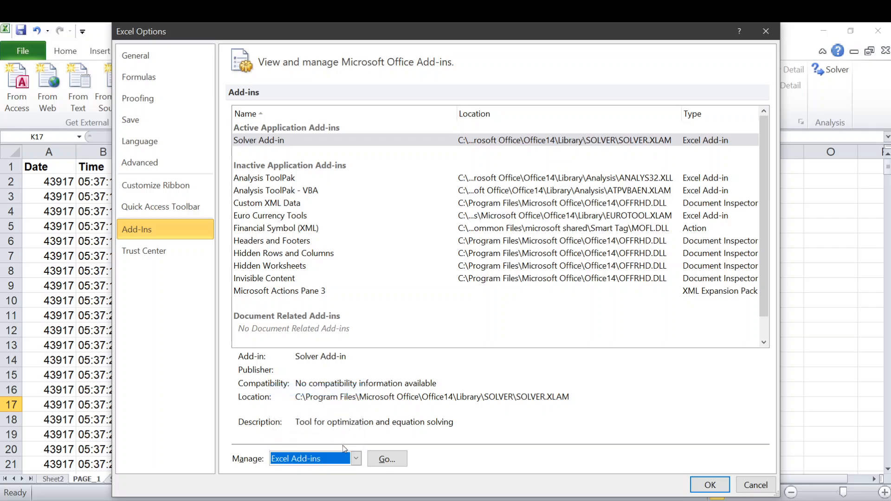
{"action": "left_click", "coordinate": [387, 458]}
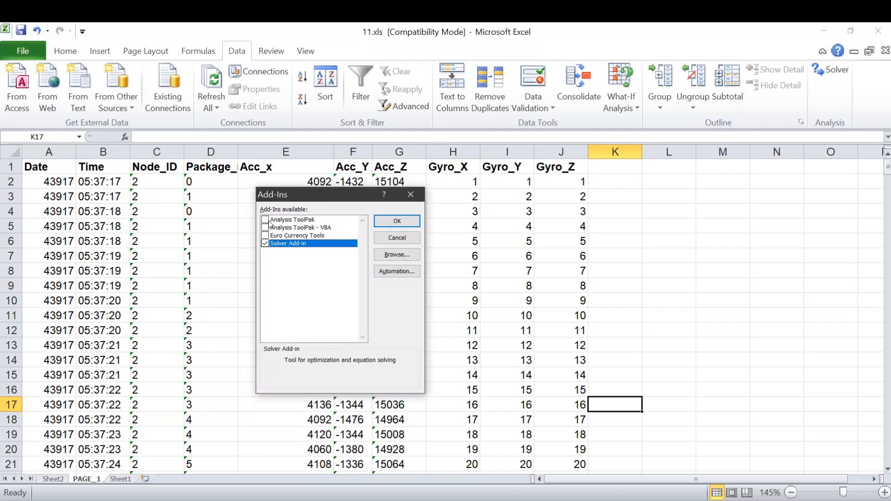
Check Analysis ToolPak and Analysis ToolPak - VBA, then confirm the add-ins
{"action": "left_click", "coordinate": [266, 220]}
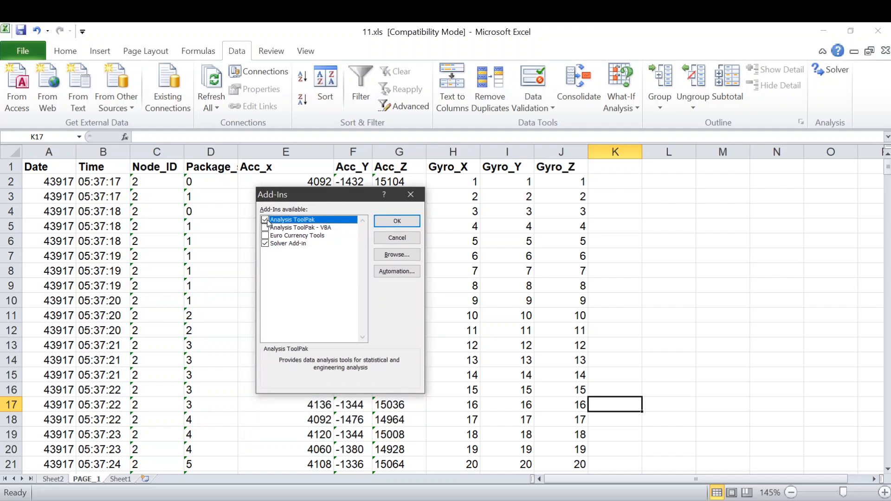
{"action": "left_click", "coordinate": [301, 228]}
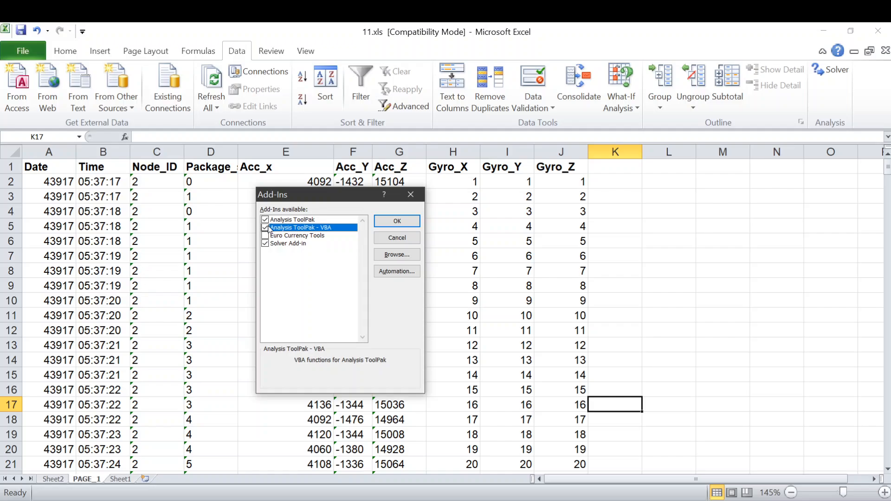
{"action": "left_click", "coordinate": [397, 221]}
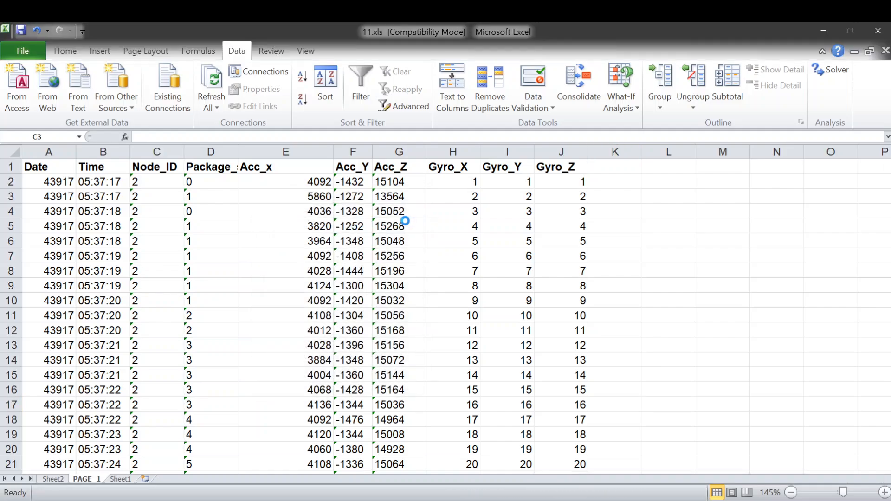
Open Data Analysis and browse tools, selecting Moving Average then the unequal-variances t-test
{"action": "left_click", "coordinate": [614, 404]}
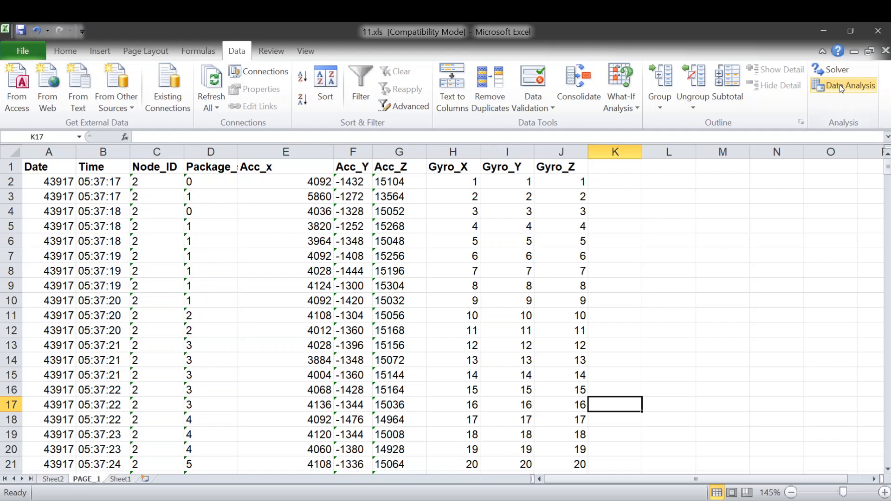
{"action": "mouse_move", "coordinate": [849, 85]}
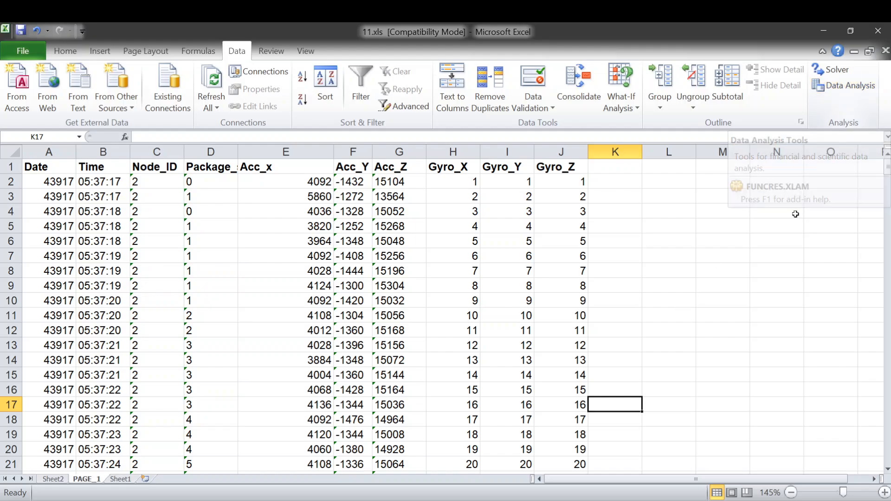
{"action": "left_click", "coordinate": [844, 85]}
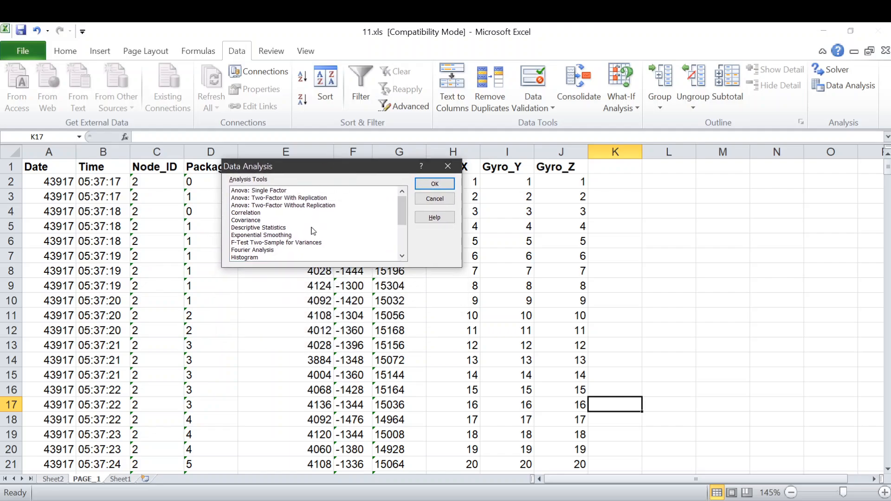
{"action": "mouse_move", "coordinate": [283, 254]}
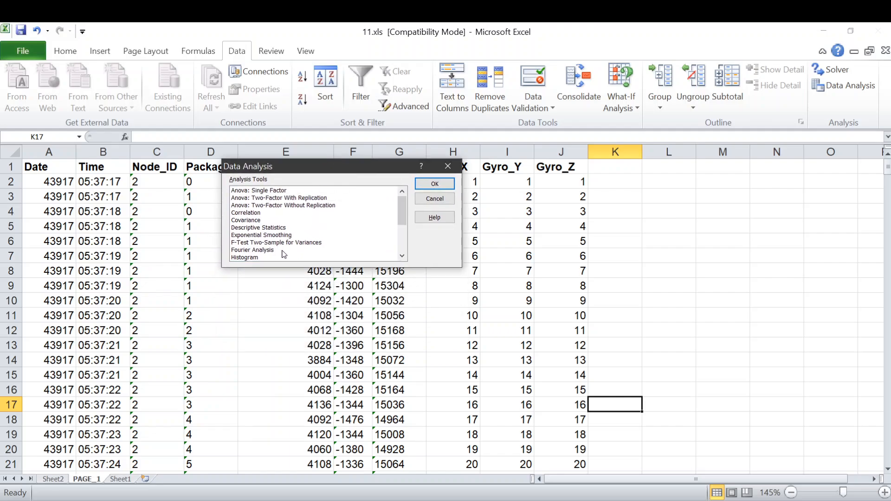
{"action": "left_click", "coordinate": [243, 257]}
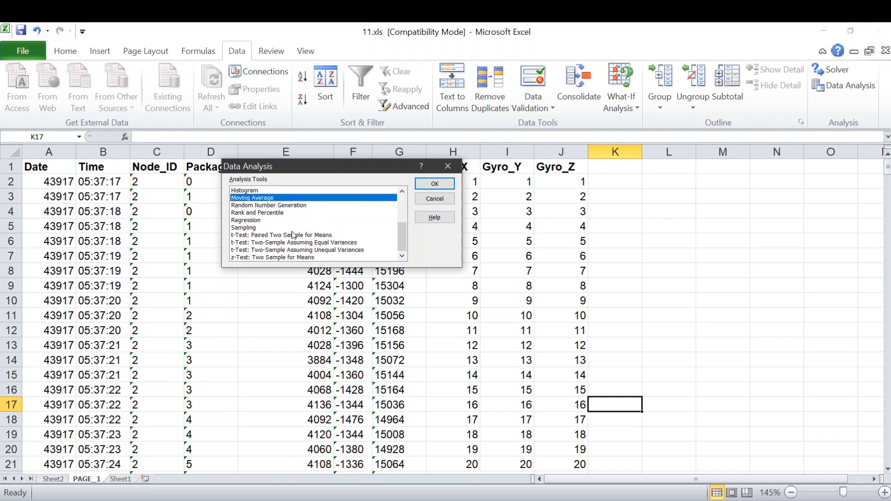
{"action": "left_click", "coordinate": [295, 250]}
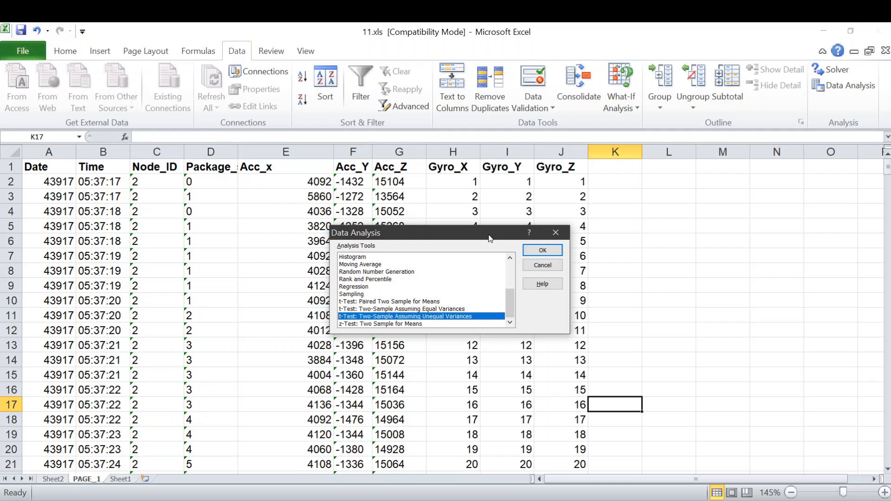
{"action": "mouse_move", "coordinate": [541, 265]}
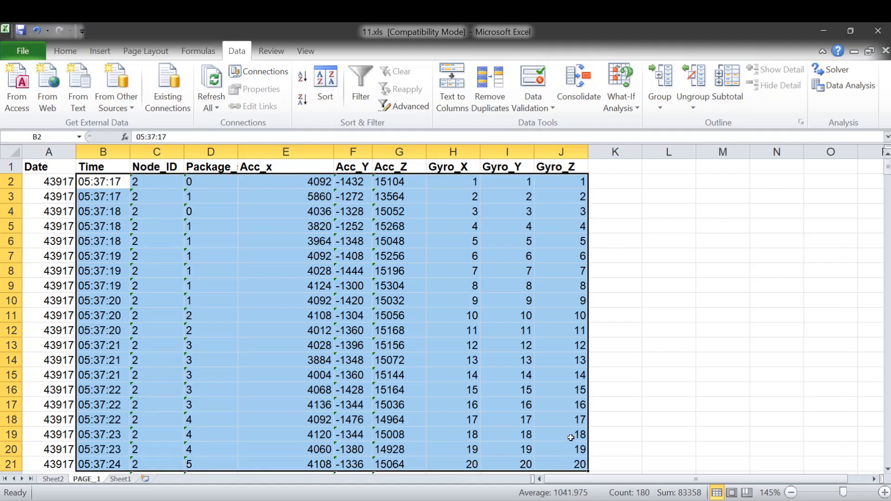
Reopen the Data Analysis tool list from the Data tab's Analysis group
{"action": "left_click", "coordinate": [453, 360]}
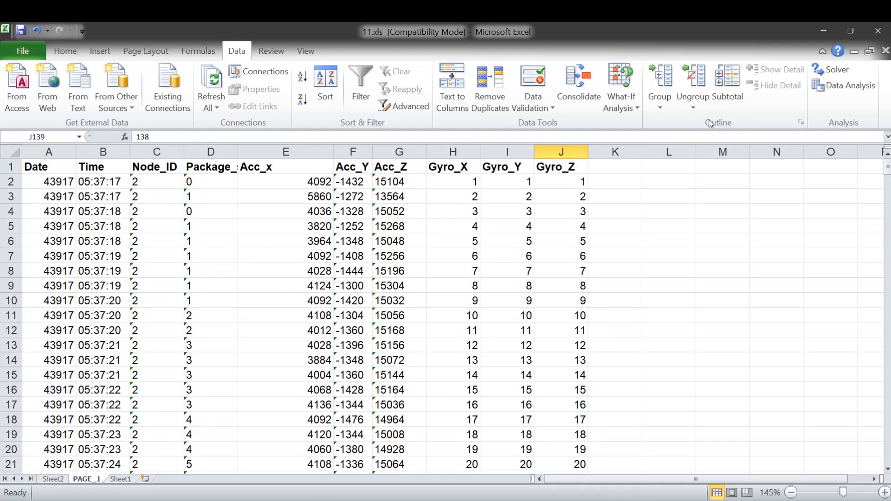
{"action": "left_click", "coordinate": [849, 85]}
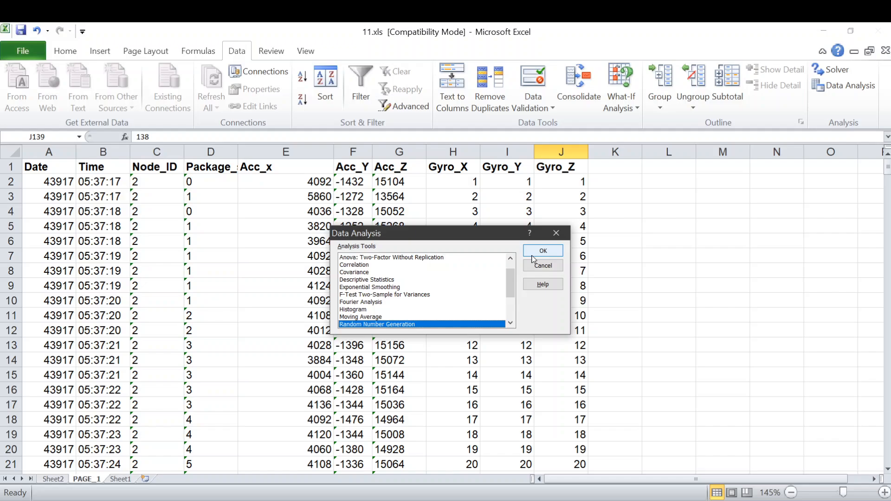